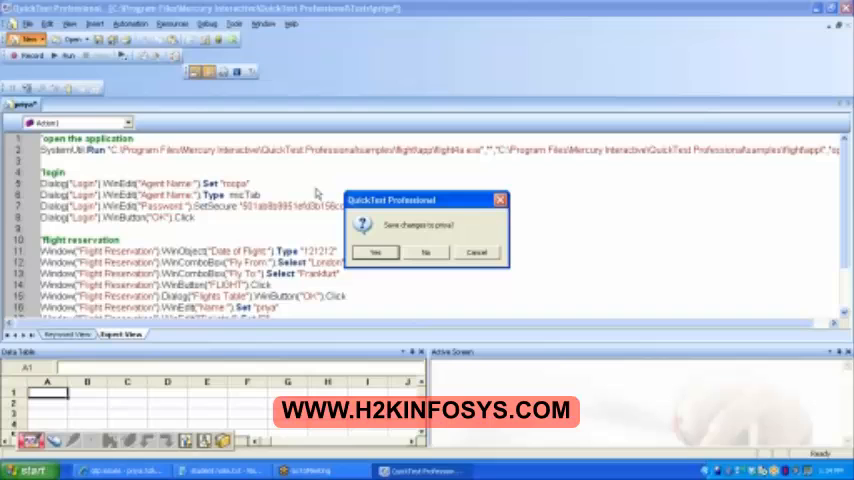
Answer the 'Save changes to priya?' prompt to close the flight-booking test
{"action": "left_click", "coordinate": [426, 252]}
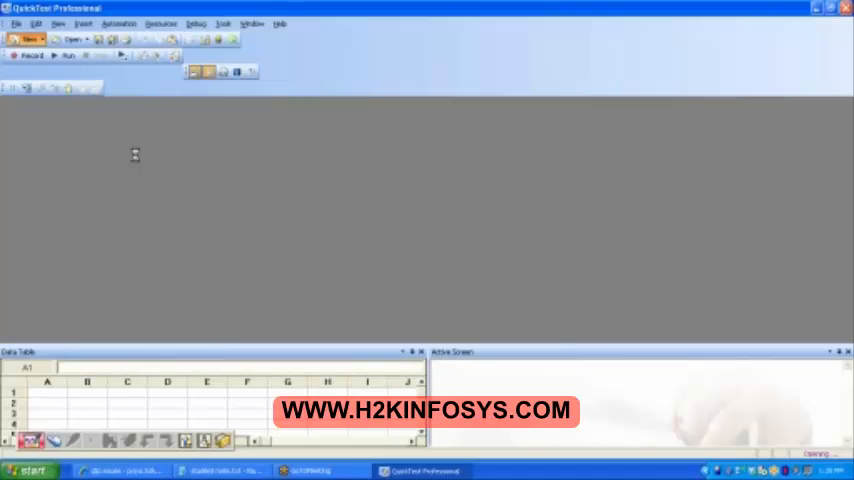
Create a blank test with an empty Action1 and maximize its window
{"action": "left_click", "coordinate": [47, 393]}
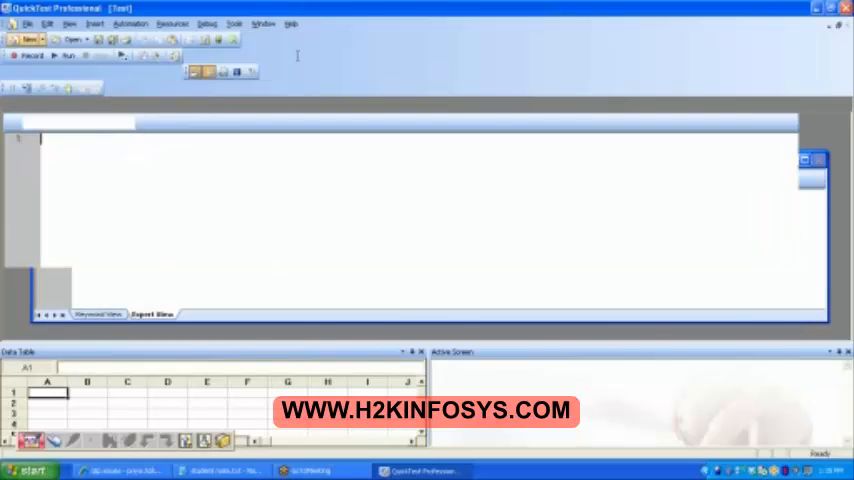
{"action": "left_click", "coordinate": [30, 55]}
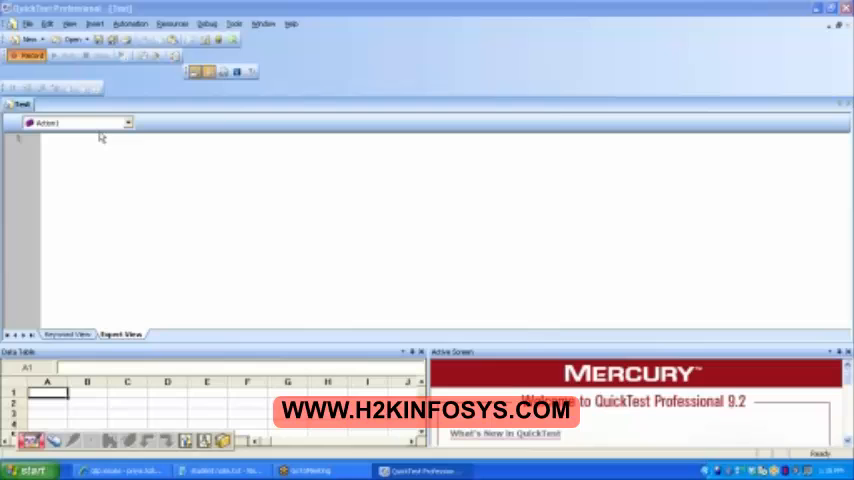
Start recording on the blank test, accepting the Record and Run Settings
{"action": "left_click", "coordinate": [27, 55]}
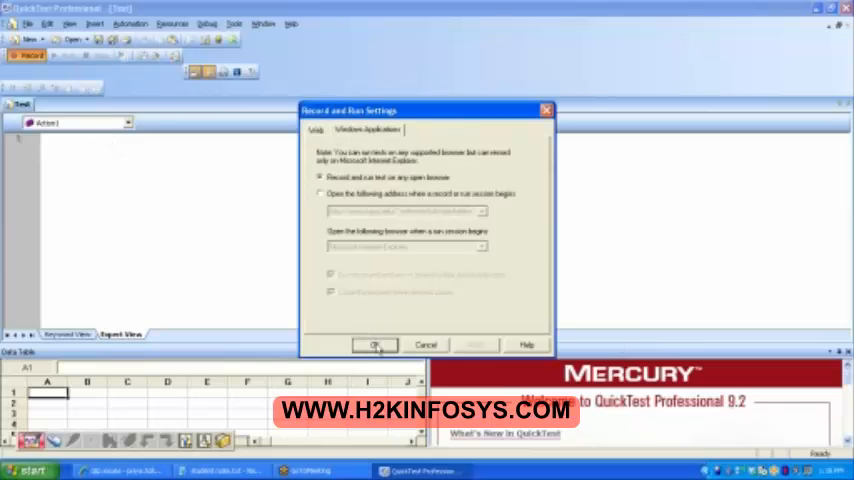
{"action": "left_click", "coordinate": [374, 344]}
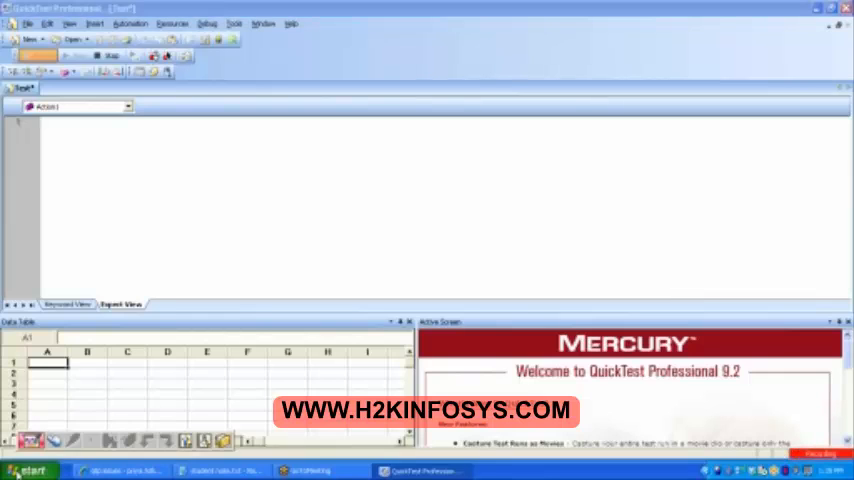
Record launching the Flight sample app, logging in, and closing Flight Reservation
{"action": "left_click", "coordinate": [30, 470]}
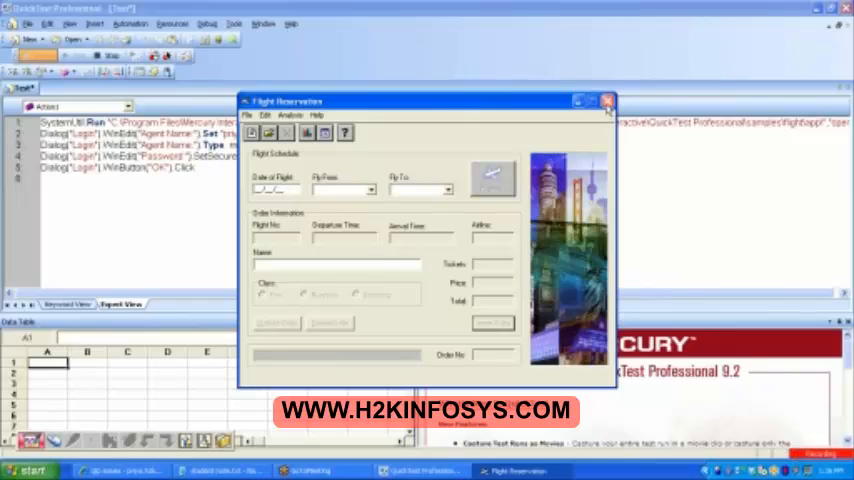
{"action": "left_click", "coordinate": [606, 100]}
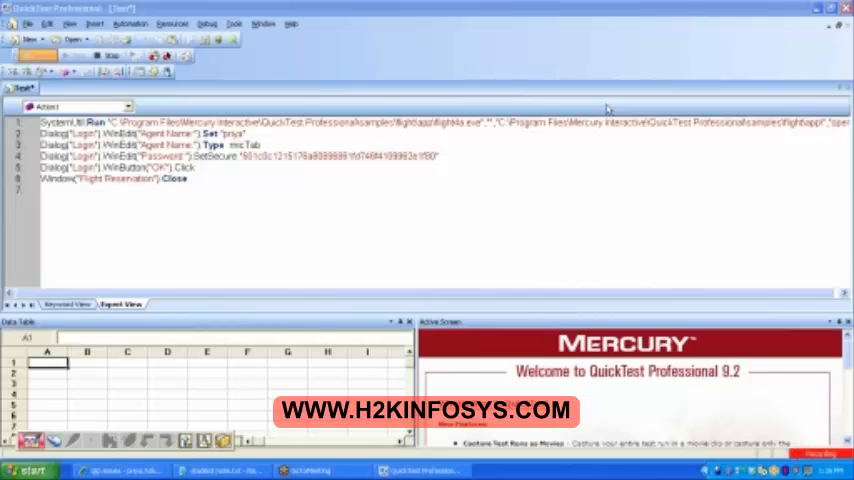
{"action": "mouse_move", "coordinate": [293, 100]}
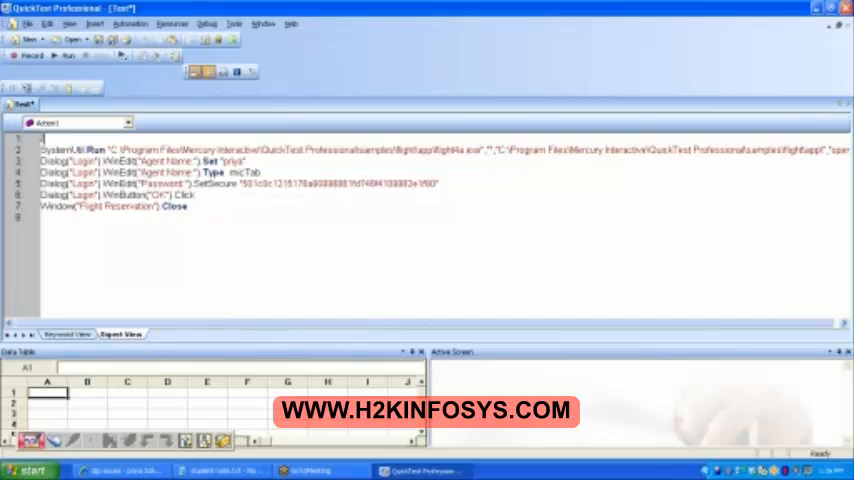
Add a 'login comment on line 1 and a 'logout comment above the Close step
{"action": "type", "text": "login"}
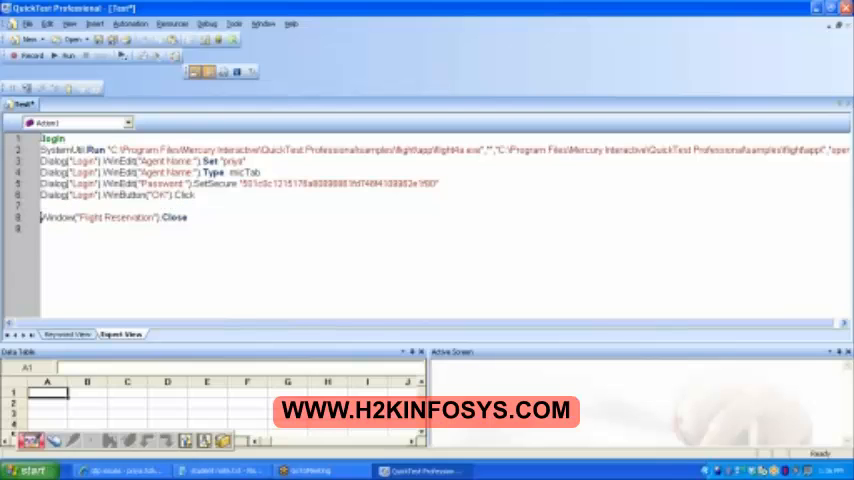
{"action": "key", "text": "enter"}
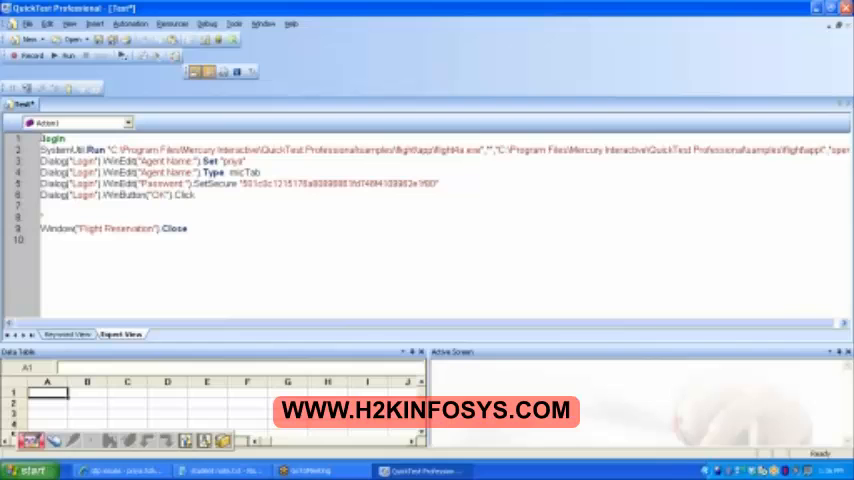
{"action": "type", "text": "logout"}
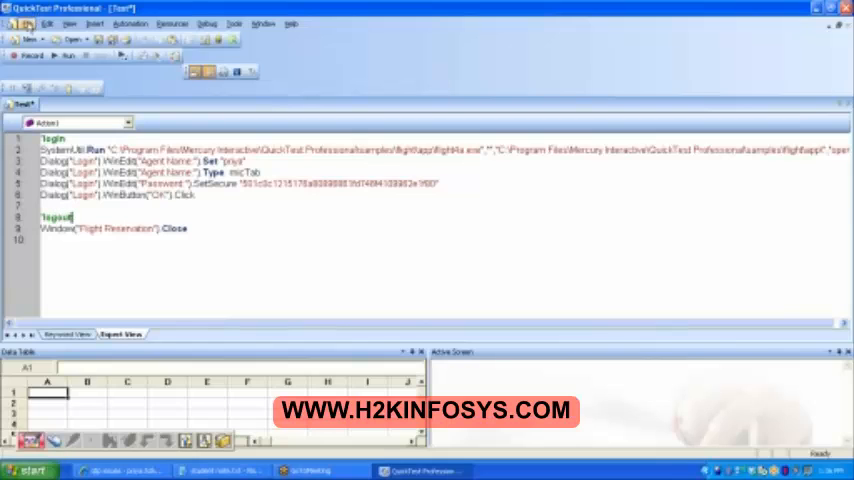
{"action": "left_click", "coordinate": [28, 23]}
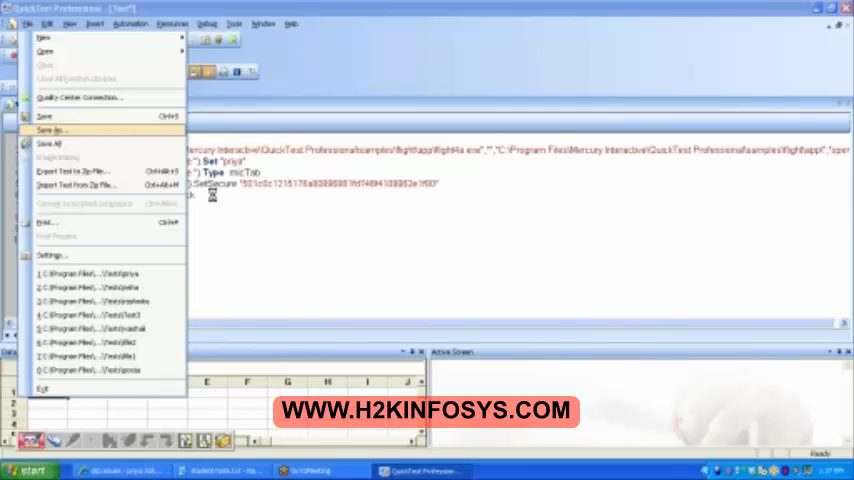
Save the script as 'neha' in Tests, replacing the existing test
{"action": "left_click", "coordinate": [49, 130]}
{"action": "type", "text": "neha"}
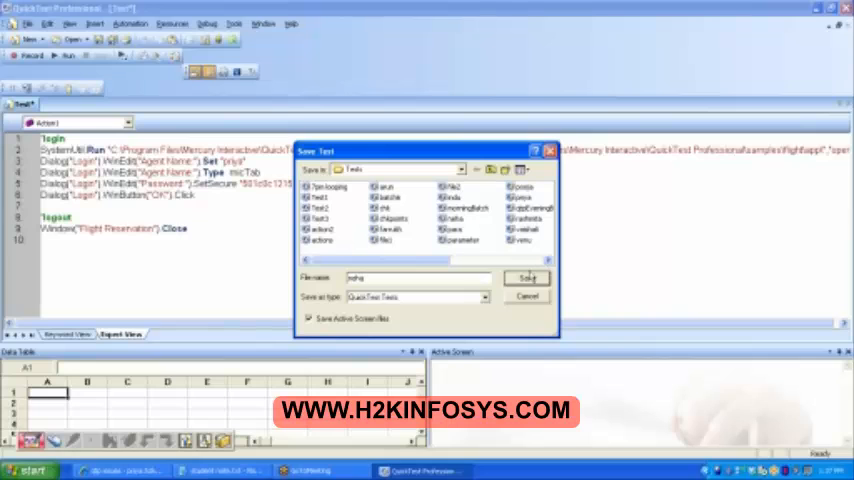
{"action": "left_click", "coordinate": [526, 278]}
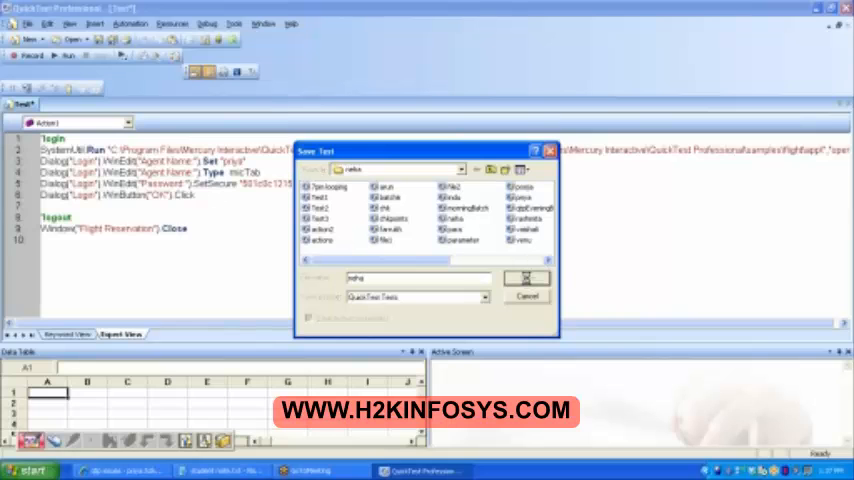
{"action": "left_click", "coordinate": [527, 278]}
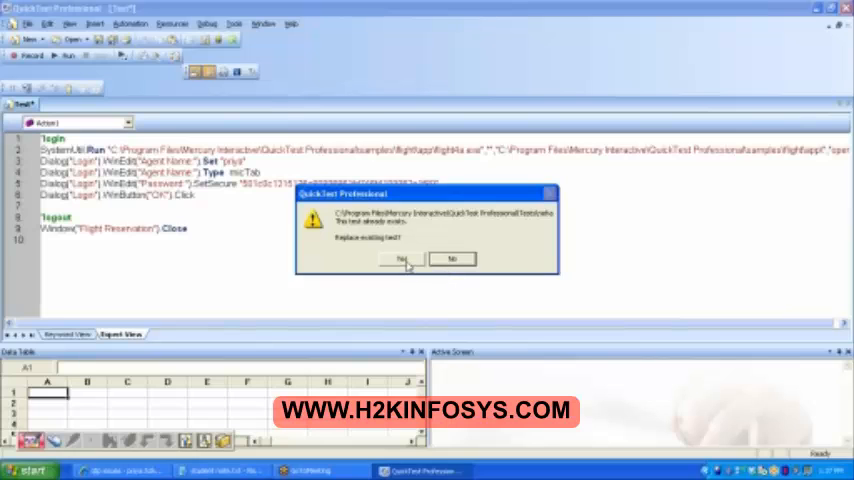
{"action": "left_click", "coordinate": [401, 259]}
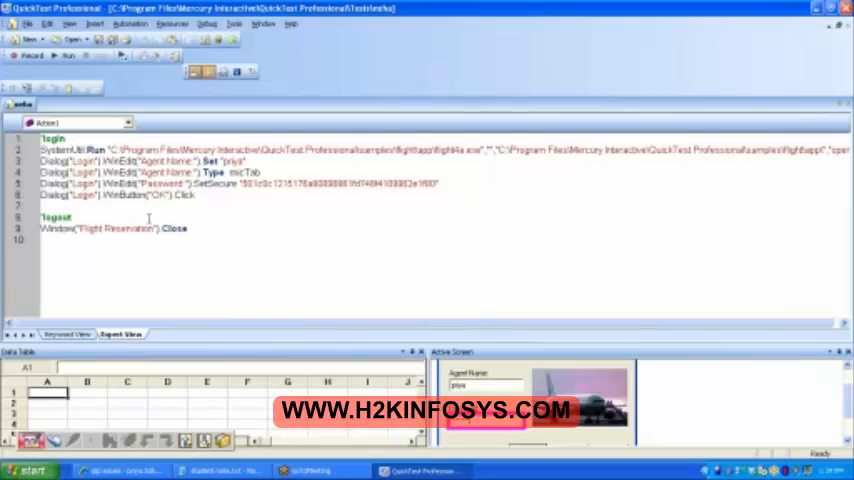
{"action": "mouse_move", "coordinate": [103, 415]}
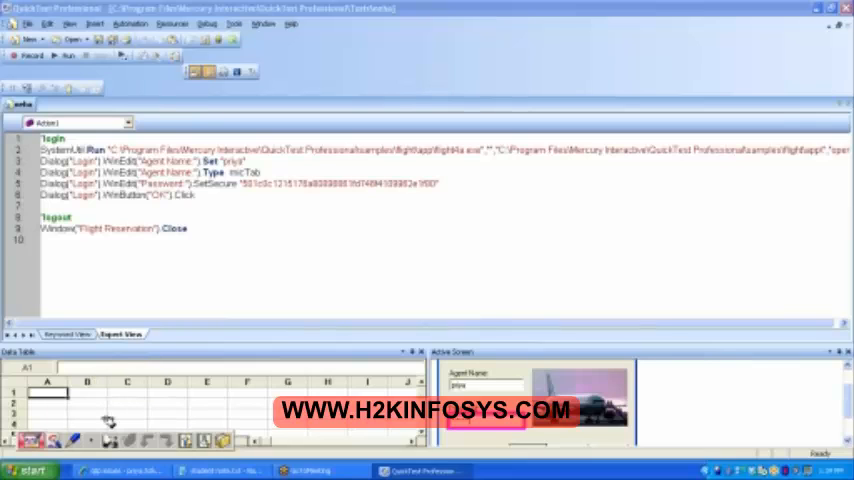
{"action": "mouse_move", "coordinate": [273, 211]}
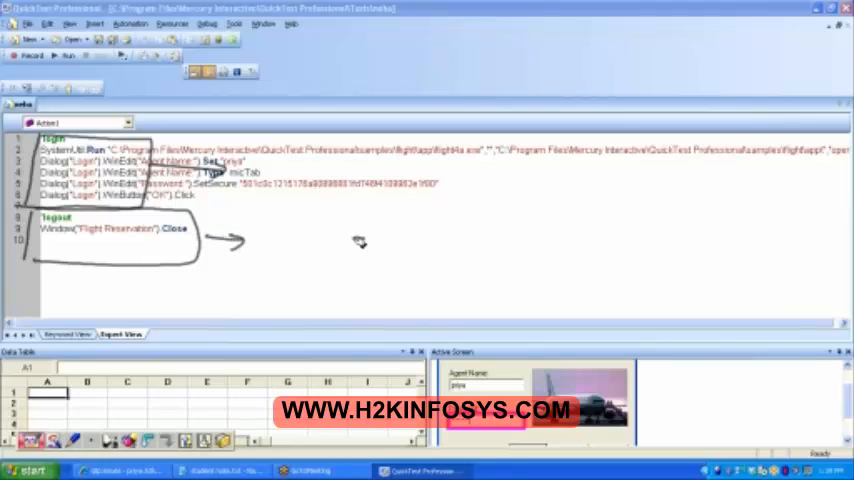
{"action": "mouse_move", "coordinate": [128, 281]}
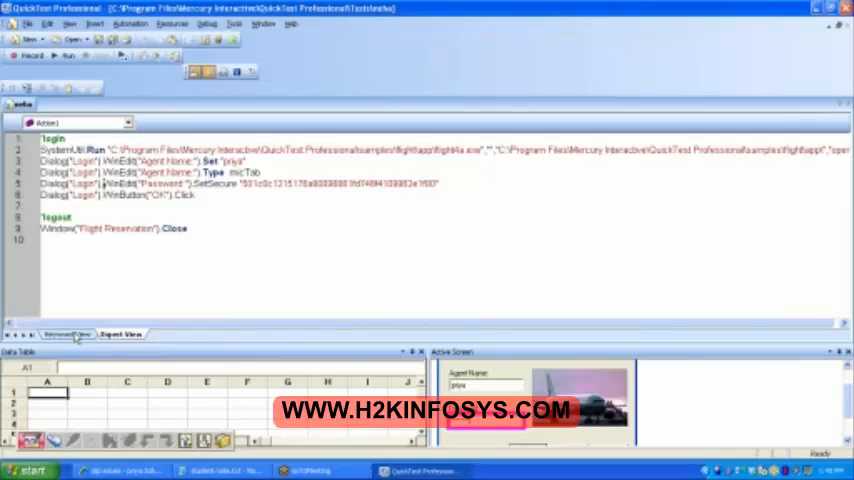
{"action": "left_click", "coordinate": [67, 334]}
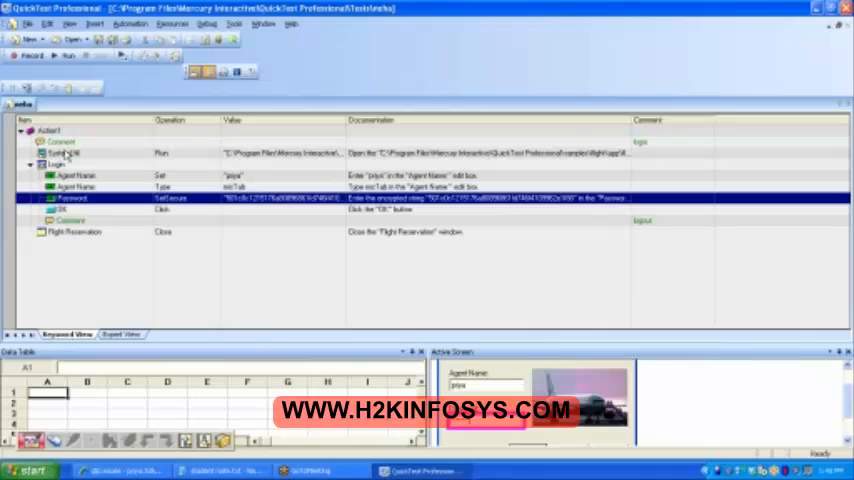
{"action": "left_click", "coordinate": [119, 334]}
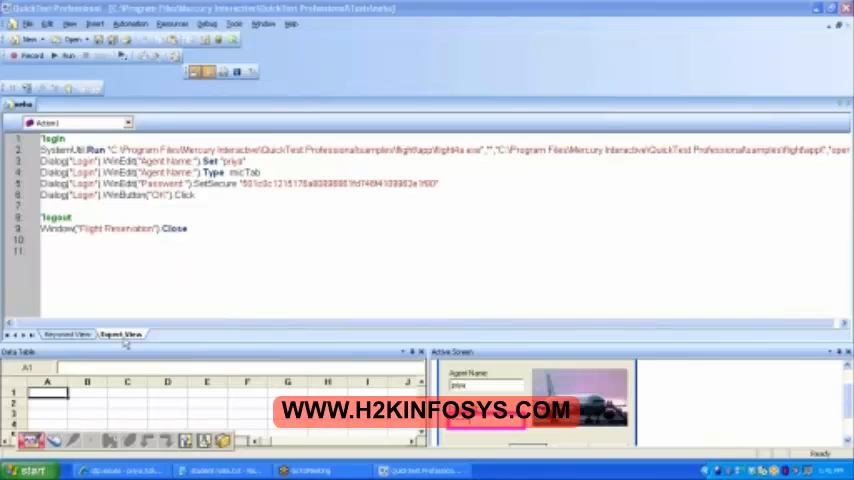
{"action": "mouse_move", "coordinate": [176, 298]}
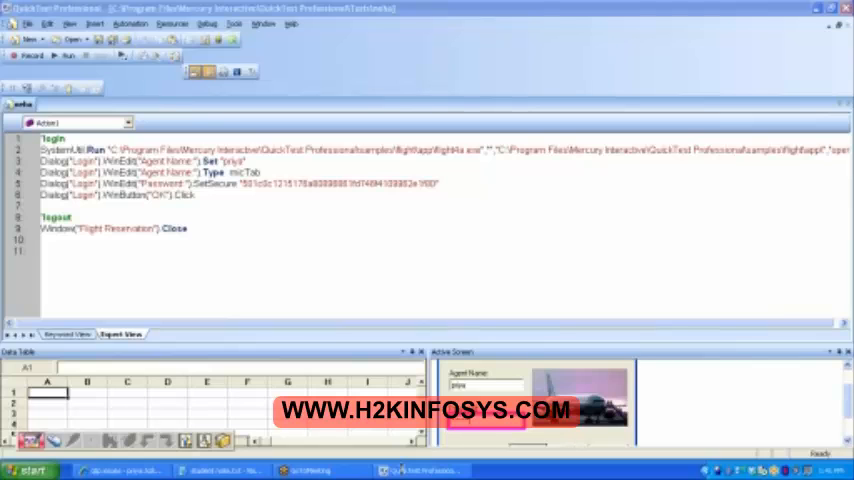
{"action": "mouse_move", "coordinate": [408, 230]}
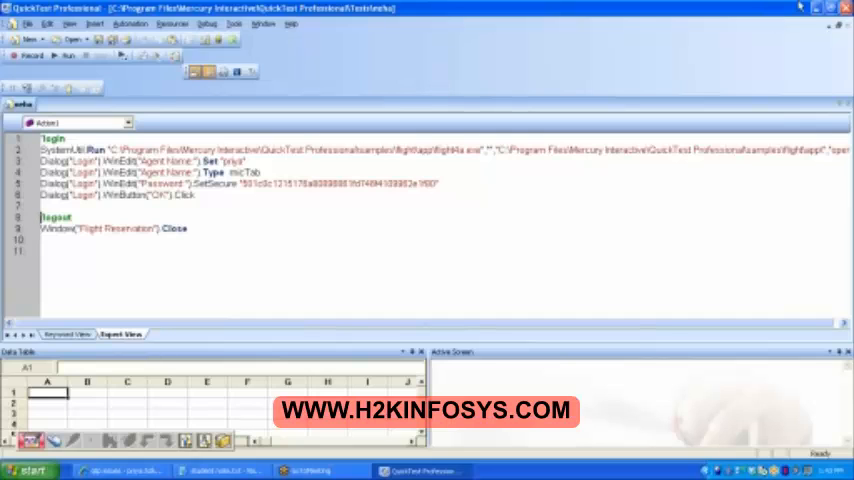
{"action": "mouse_move", "coordinate": [799, 7]}
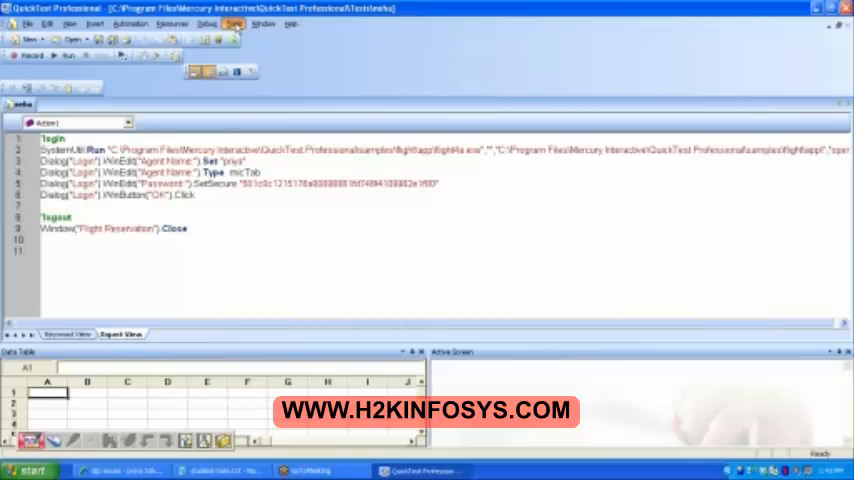
Browse the Insert, Resources, Debug and Tools menus, then show the extra toolbar
{"action": "left_click", "coordinate": [234, 24]}
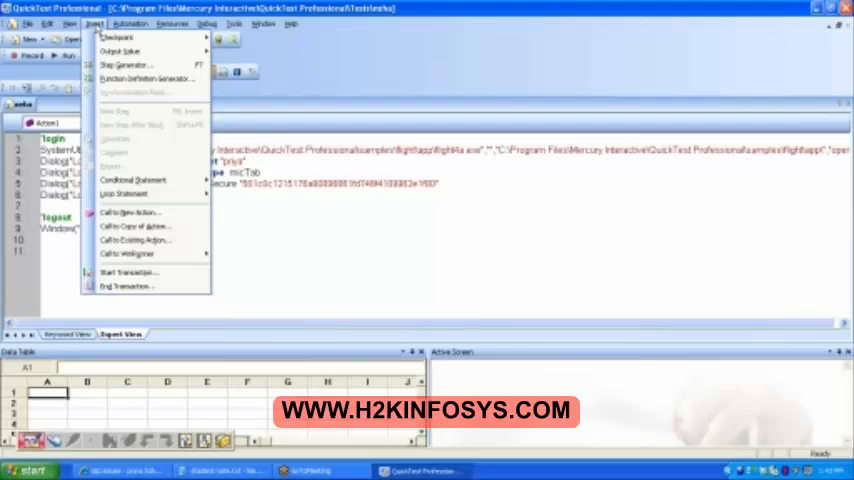
{"action": "left_click", "coordinate": [173, 23]}
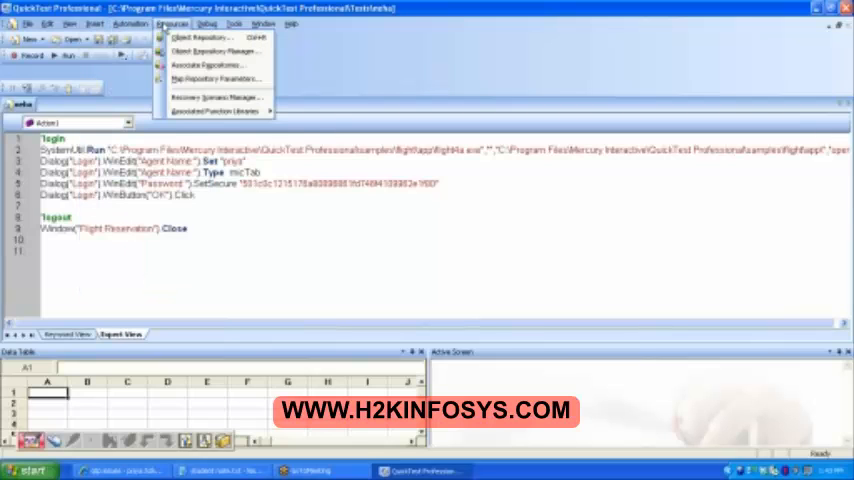
{"action": "left_click", "coordinate": [207, 23]}
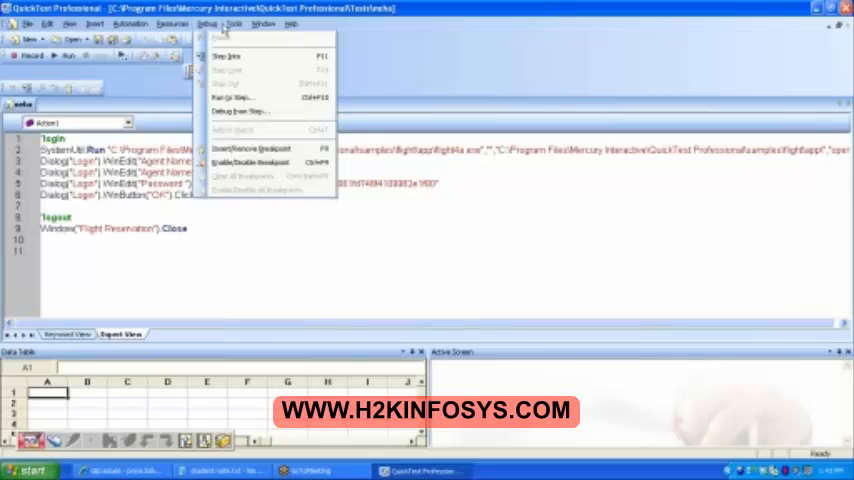
{"action": "left_click", "coordinate": [234, 23]}
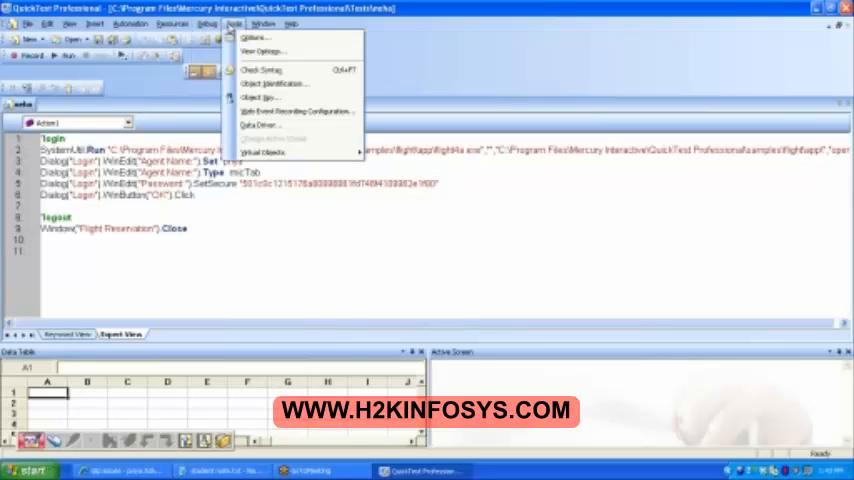
{"action": "left_click", "coordinate": [48, 23]}
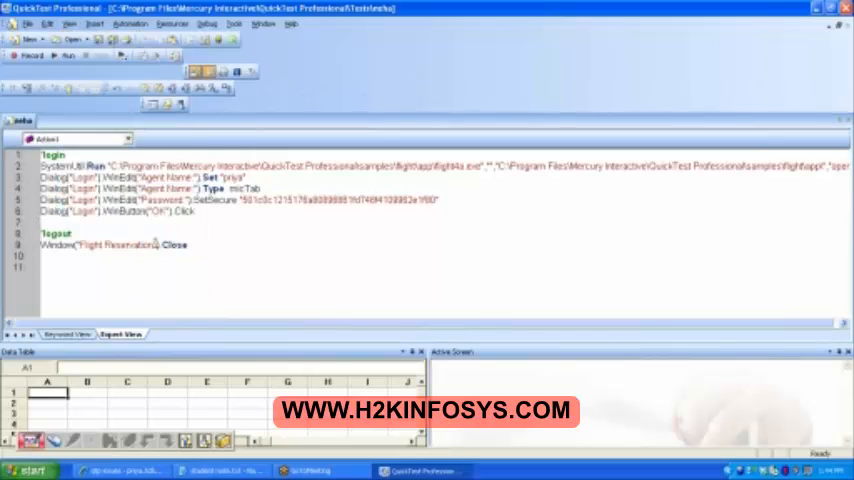
Place the cursor on blank line 7 between the login and logout steps
{"action": "left_click", "coordinate": [70, 24]}
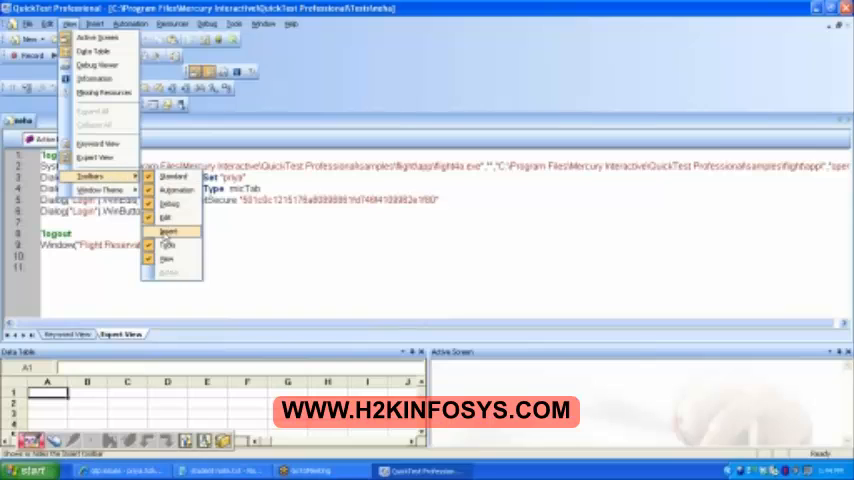
{"action": "left_click", "coordinate": [166, 231]}
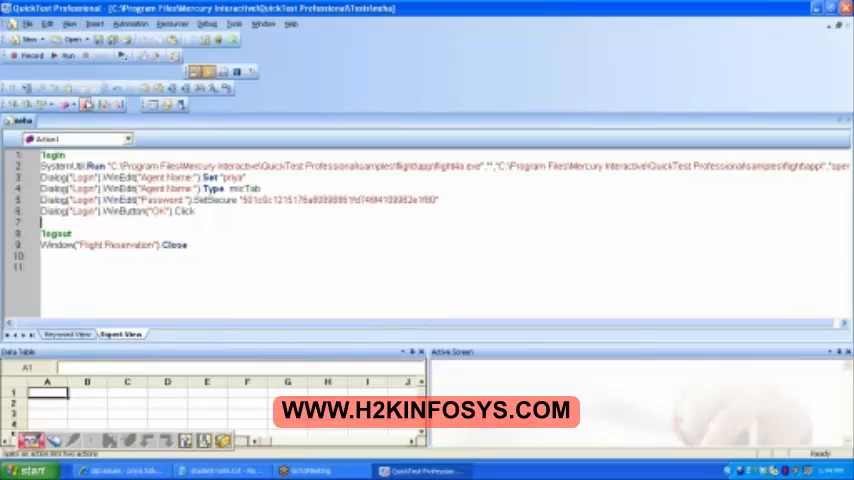
{"action": "left_click", "coordinate": [94, 24]}
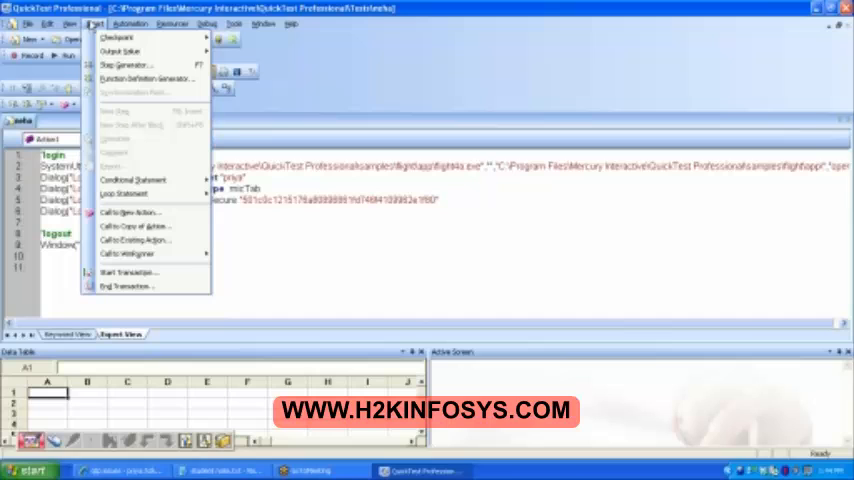
{"action": "mouse_move", "coordinate": [140, 240]}
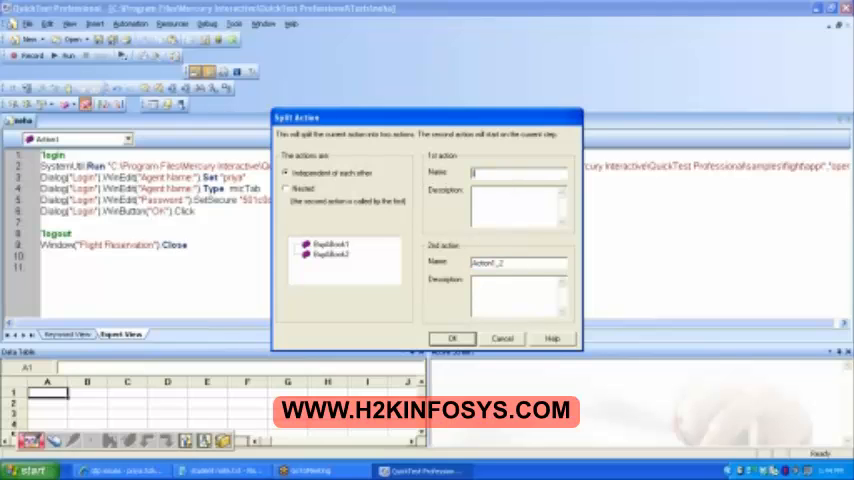
Split into independent actions named 'login' and 'logout' with descriptions
{"action": "type", "text": "login"}
{"action": "left_click", "coordinate": [519, 206]}
{"action": "type", "text": "logs into the application"}
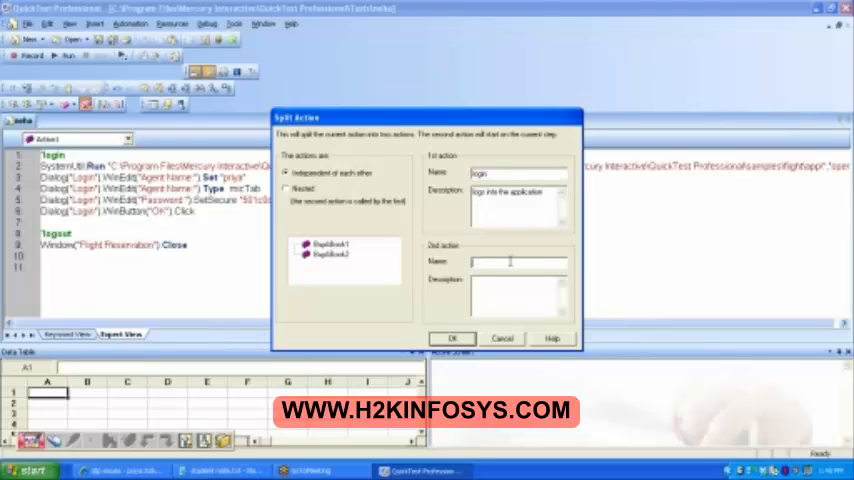
{"action": "type", "text": "logout"}
{"action": "left_click", "coordinate": [519, 296]}
{"action": "type", "text": "logs out of application"}
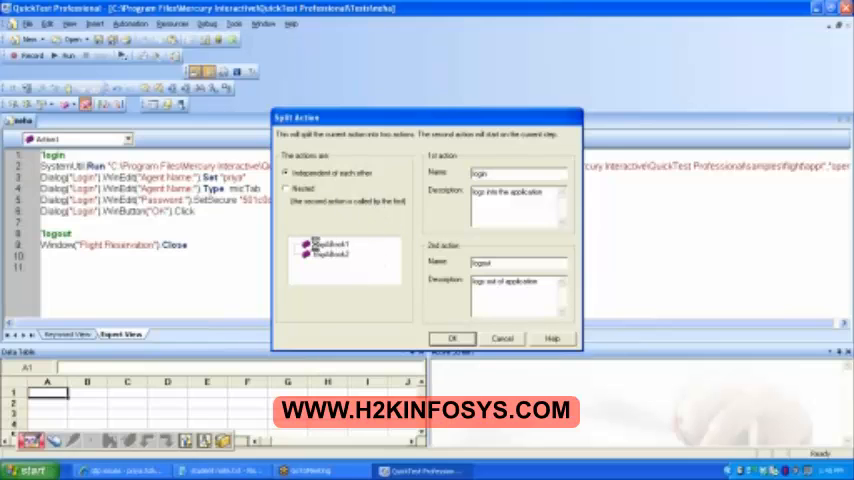
{"action": "left_click", "coordinate": [451, 338]}
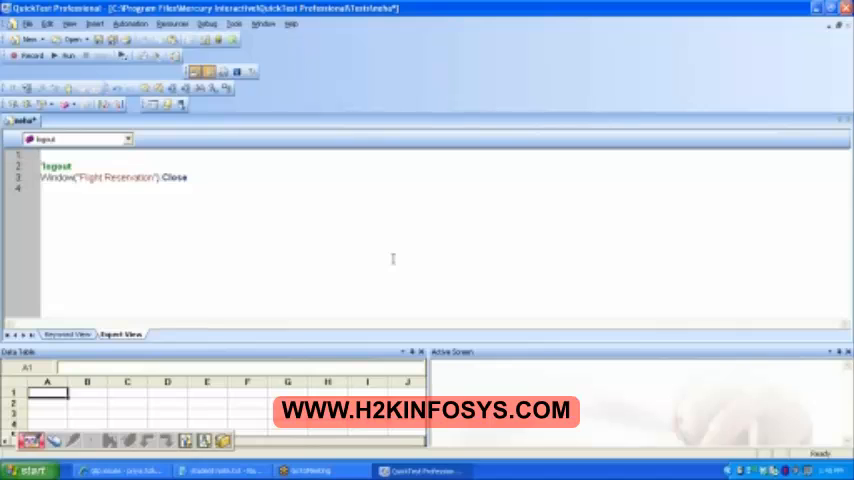
{"action": "mouse_move", "coordinate": [270, 272]}
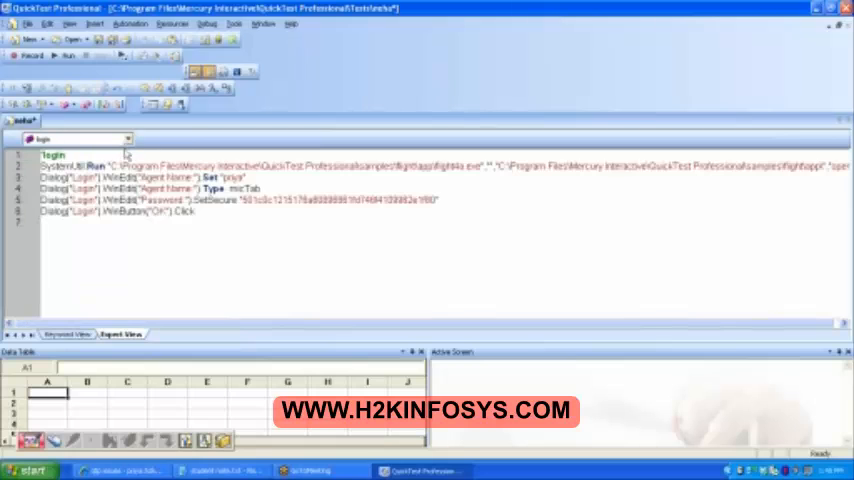
Switch to the logout action from the action dropdown to view its steps
{"action": "left_click", "coordinate": [122, 139]}
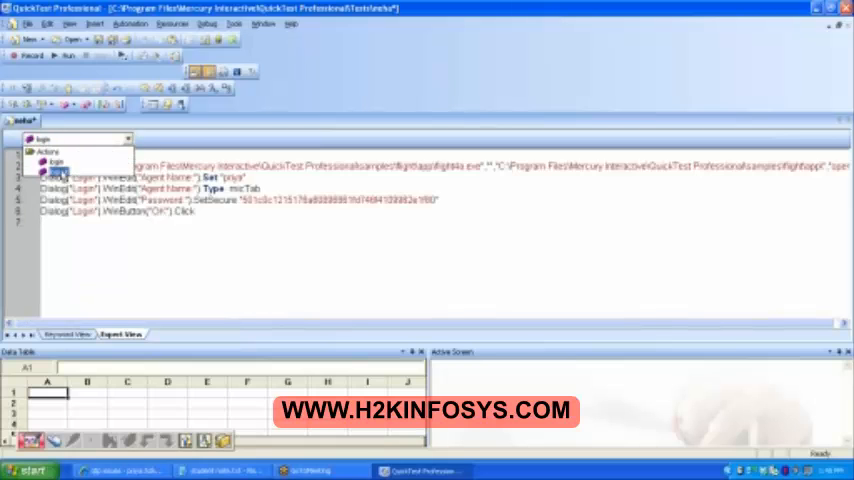
{"action": "left_click", "coordinate": [57, 161]}
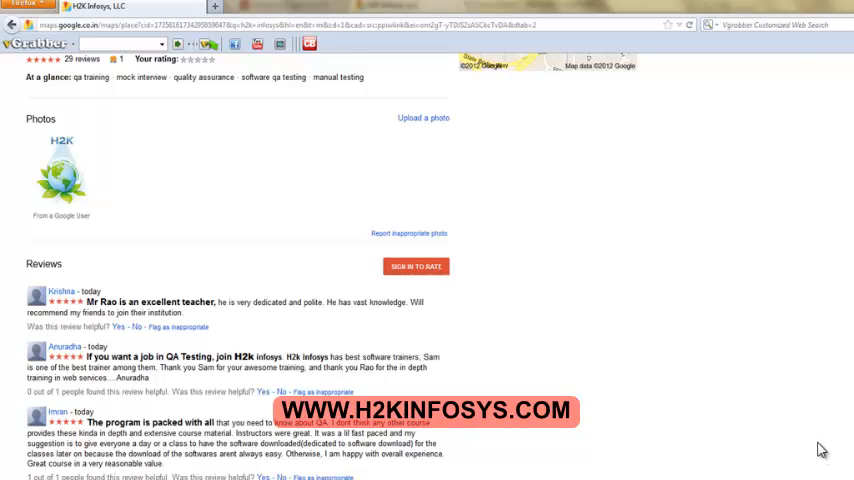
{"action": "mouse_move", "coordinate": [831, 456]}
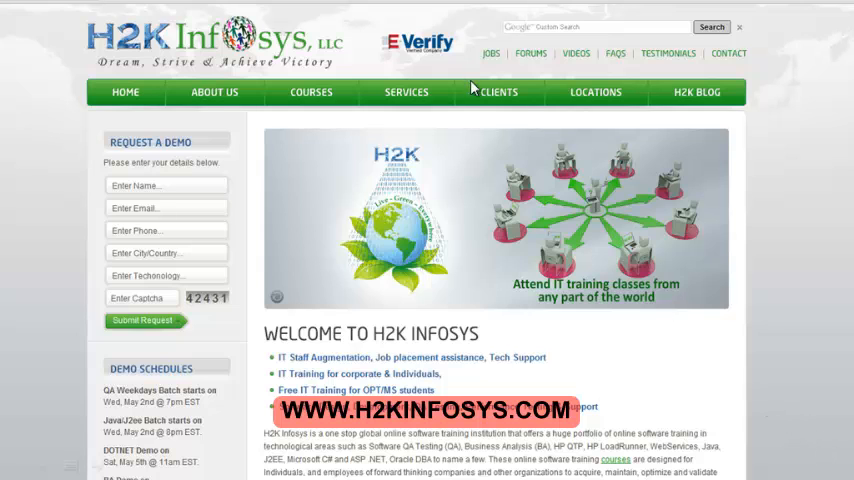
{"action": "mouse_move", "coordinate": [305, 104]}
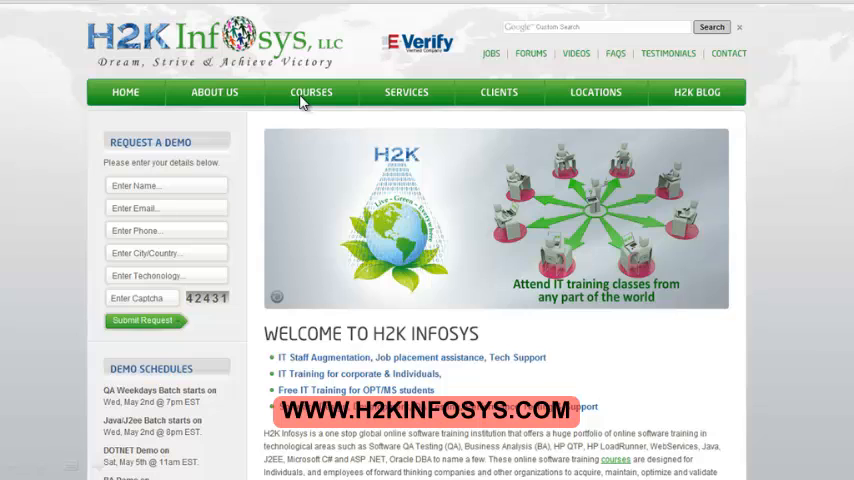
{"action": "mouse_move", "coordinate": [283, 107]}
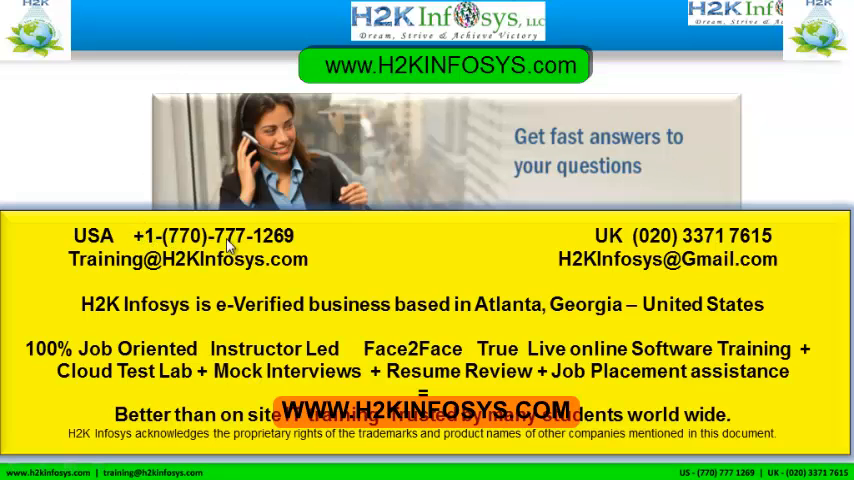
{"action": "mouse_move", "coordinate": [290, 247]}
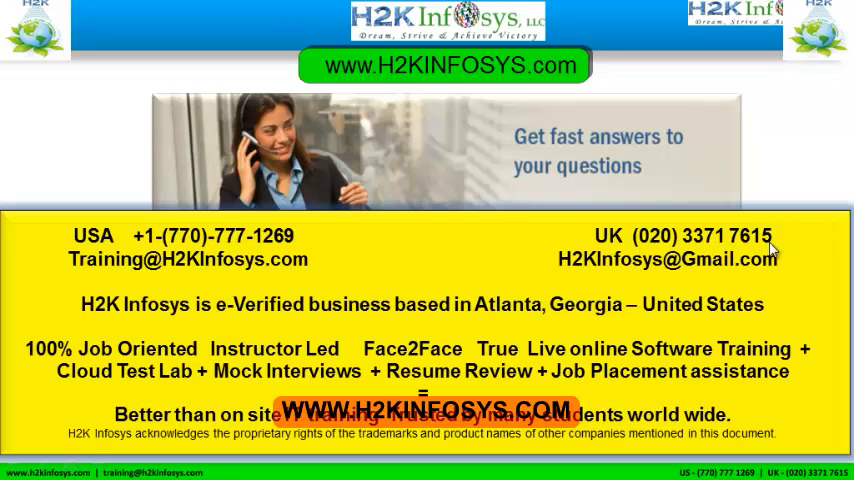
{"action": "mouse_move", "coordinate": [58, 262]}
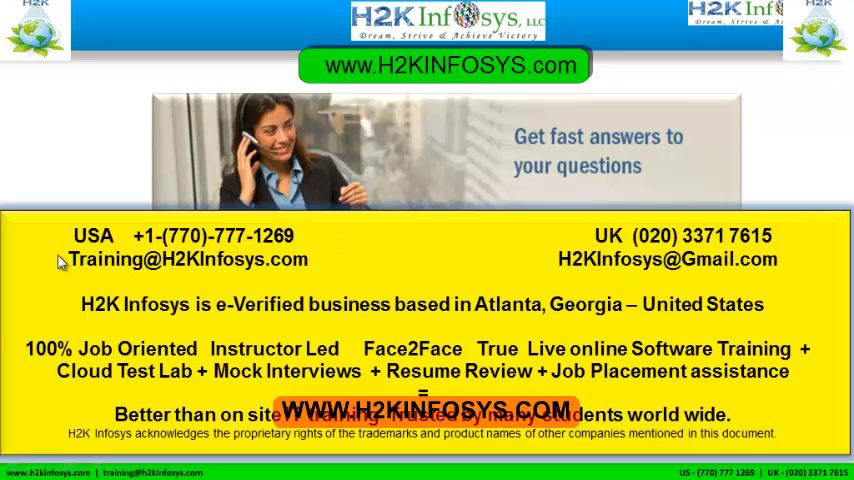